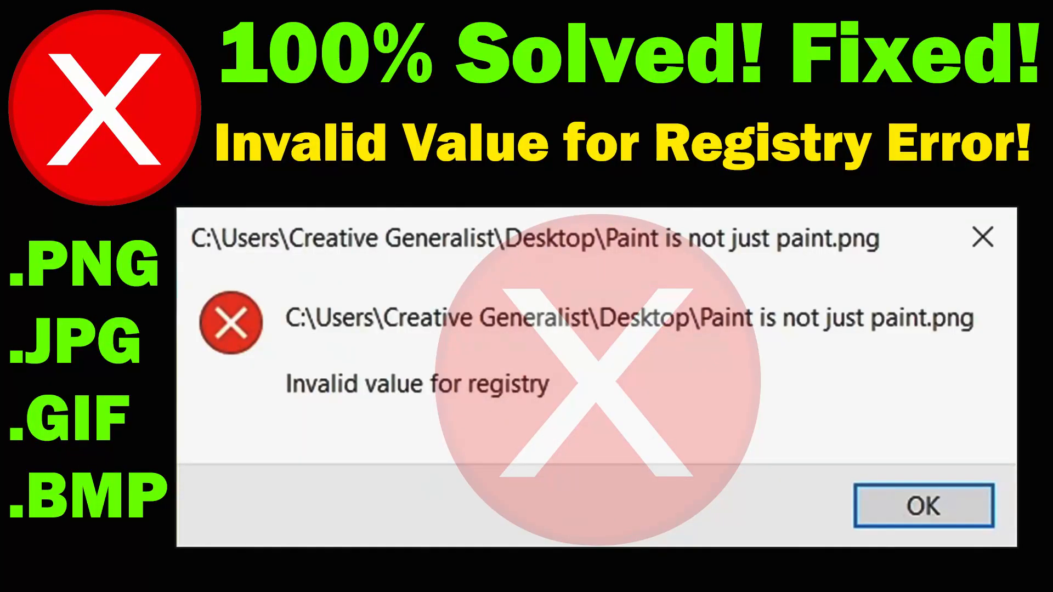
Step: Drag the 'Paint is not just paint' PNG to the wallpaper's upper left
left_click(924, 506)
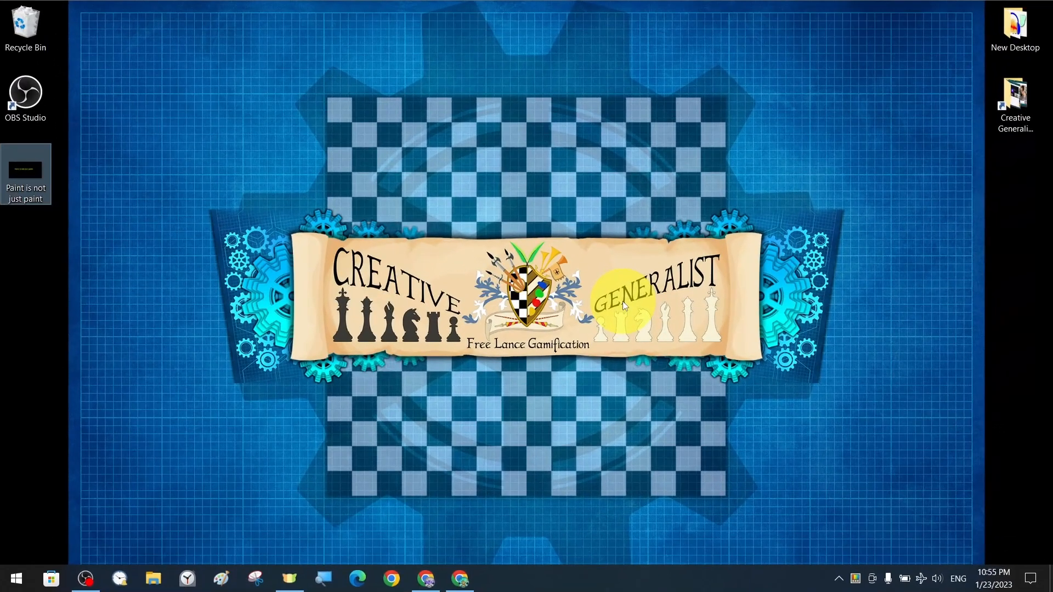
mouse_move(53, 193)
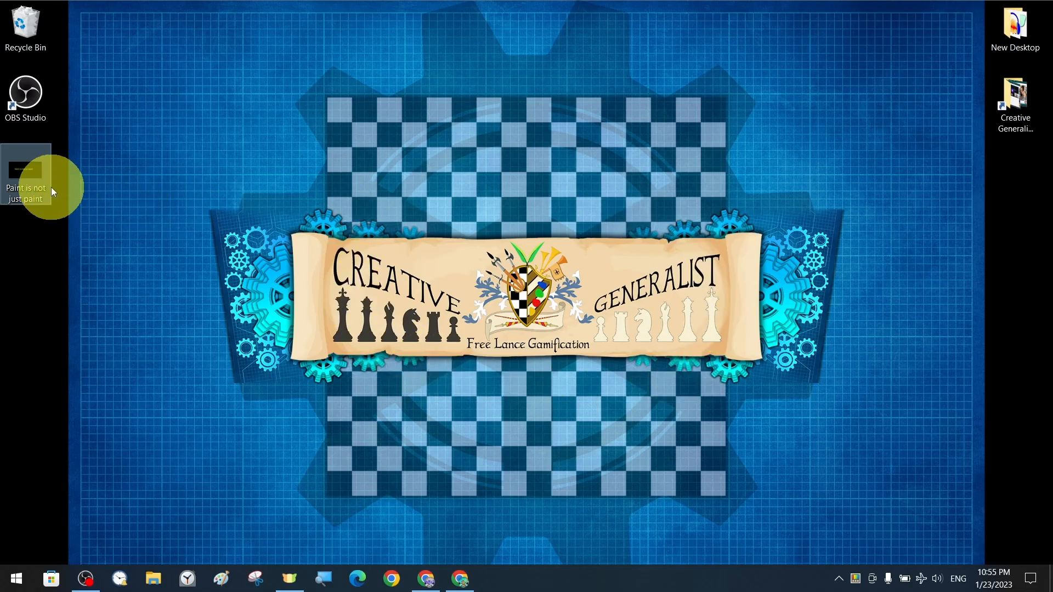
left_click_drag(27, 174, 289, 111)
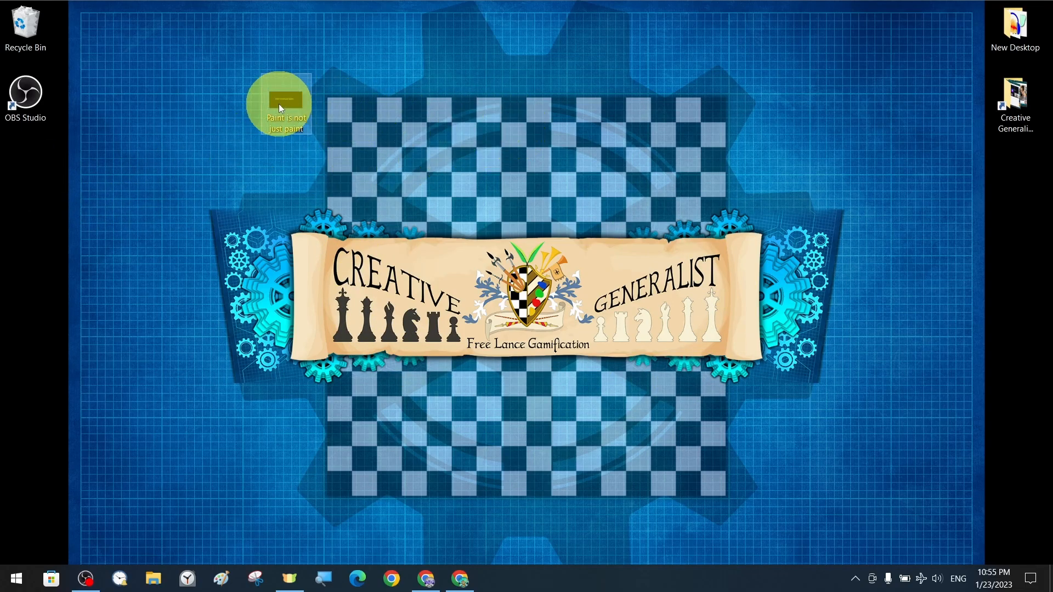
mouse_move(280, 108)
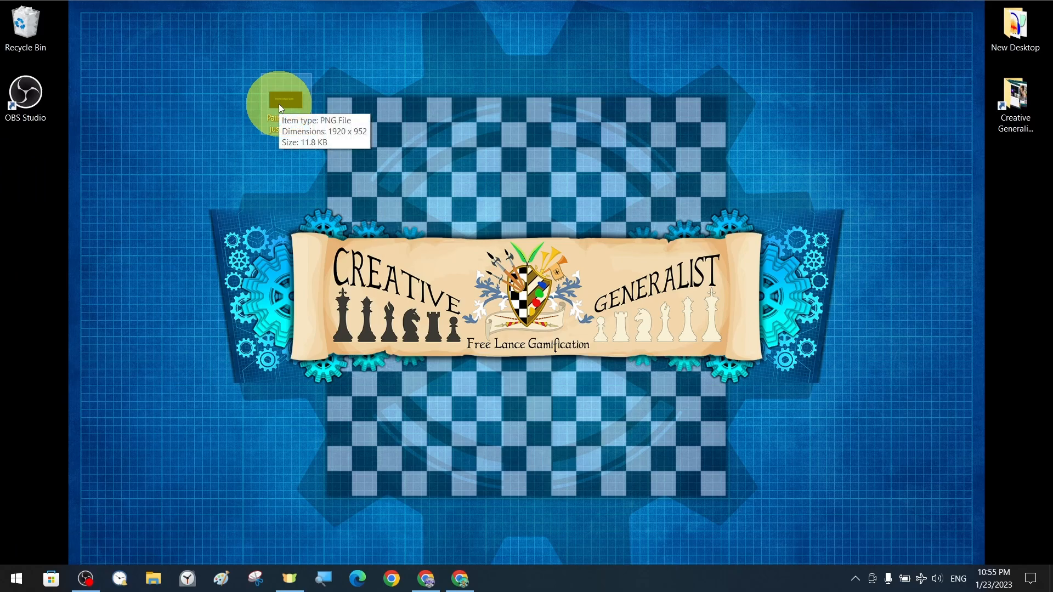
double_click(285, 100)
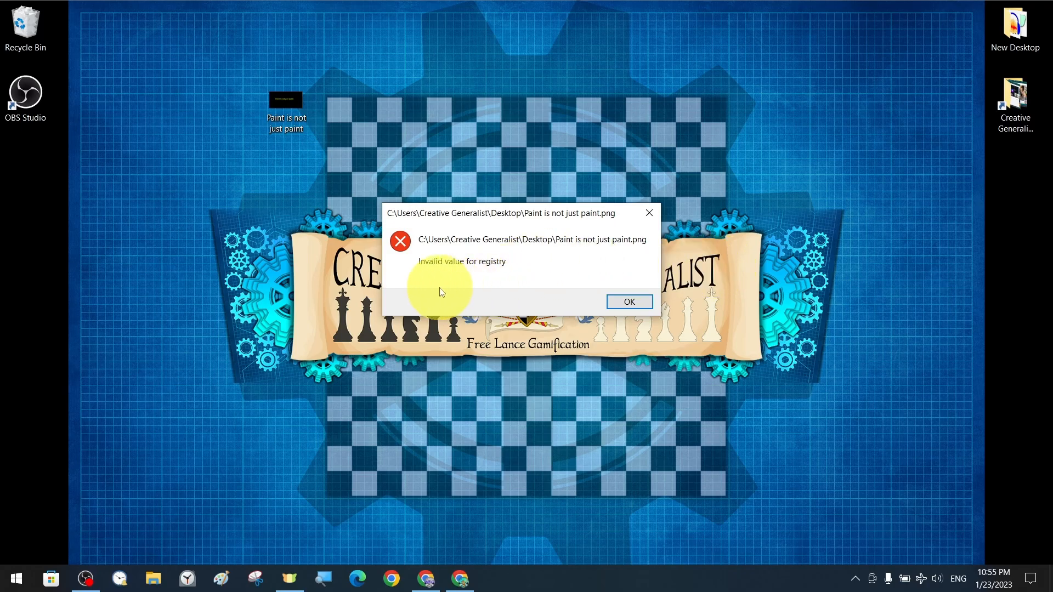
mouse_move(519, 276)
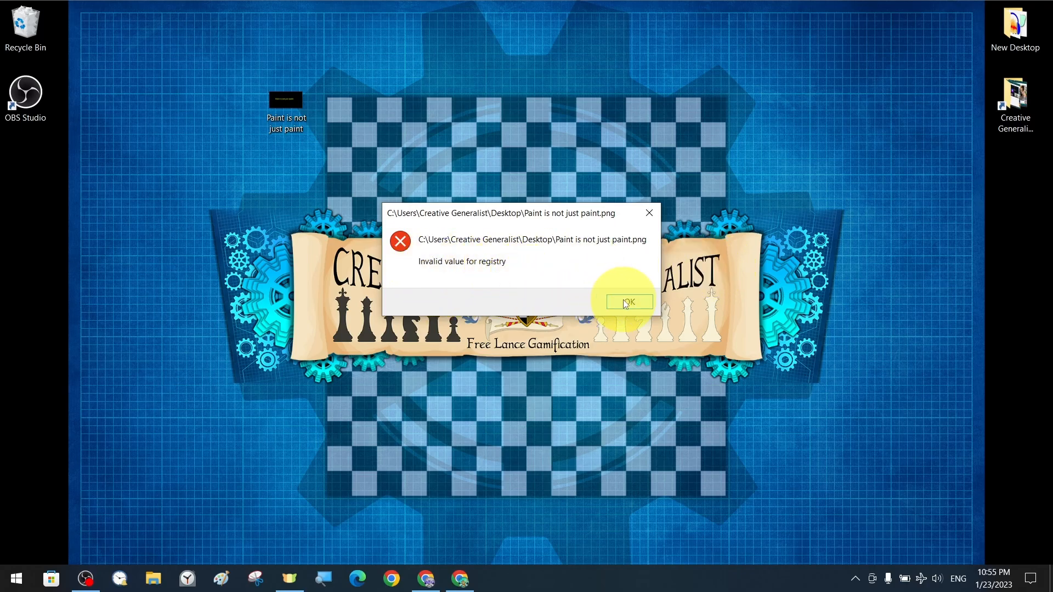
left_click(629, 301)
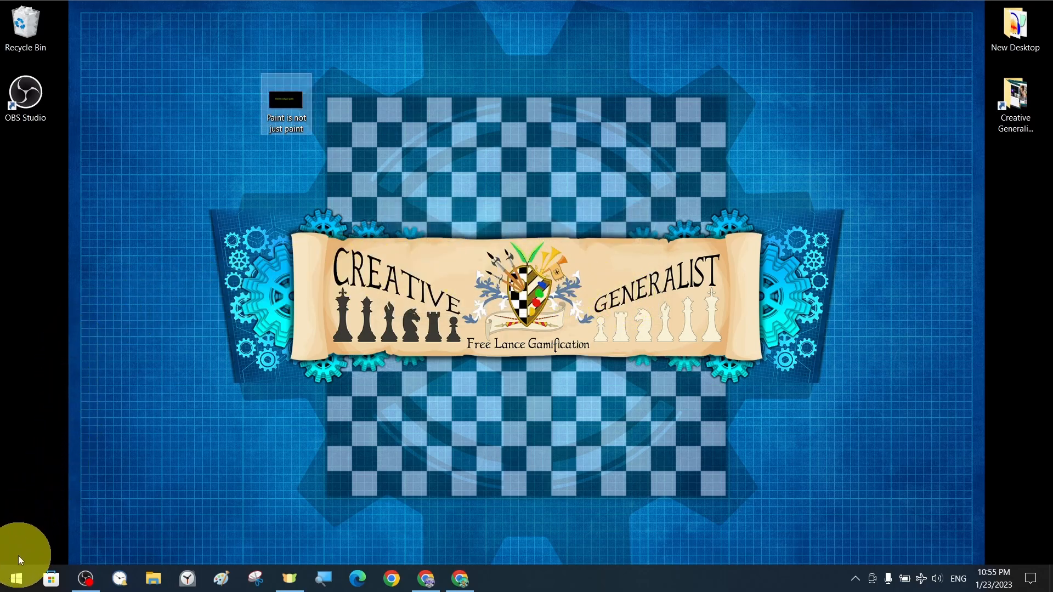
Step: Launch Windows Settings from the Start menu
left_click(12, 578)
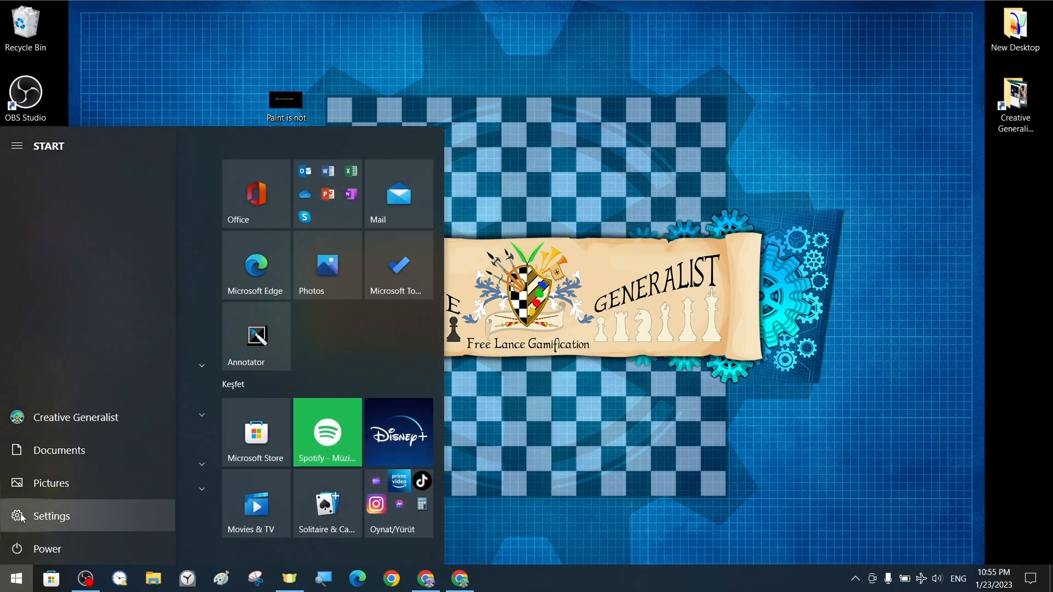
left_click(51, 516)
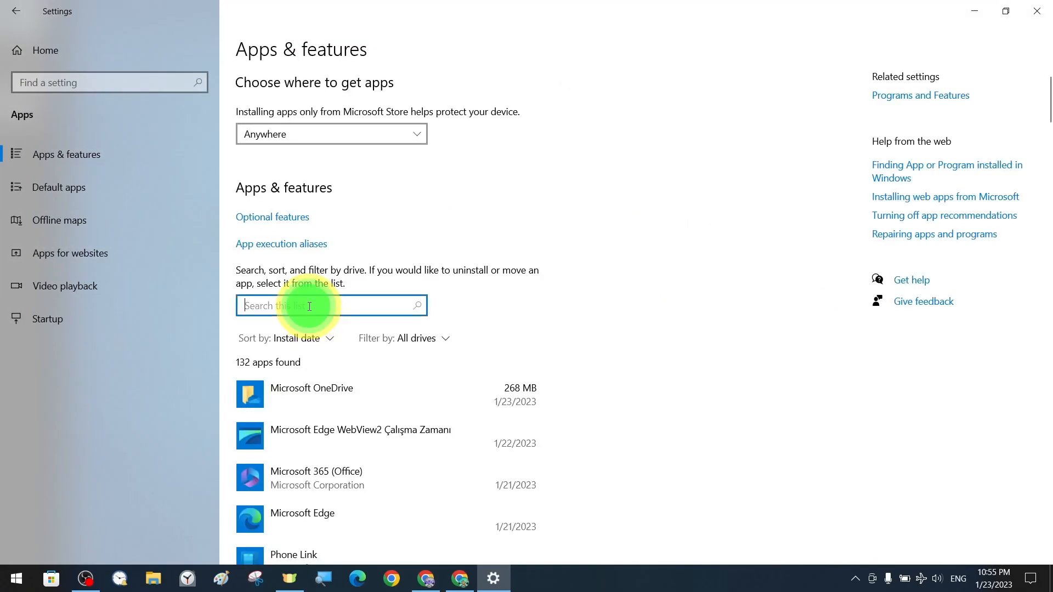
mouse_move(354, 295)
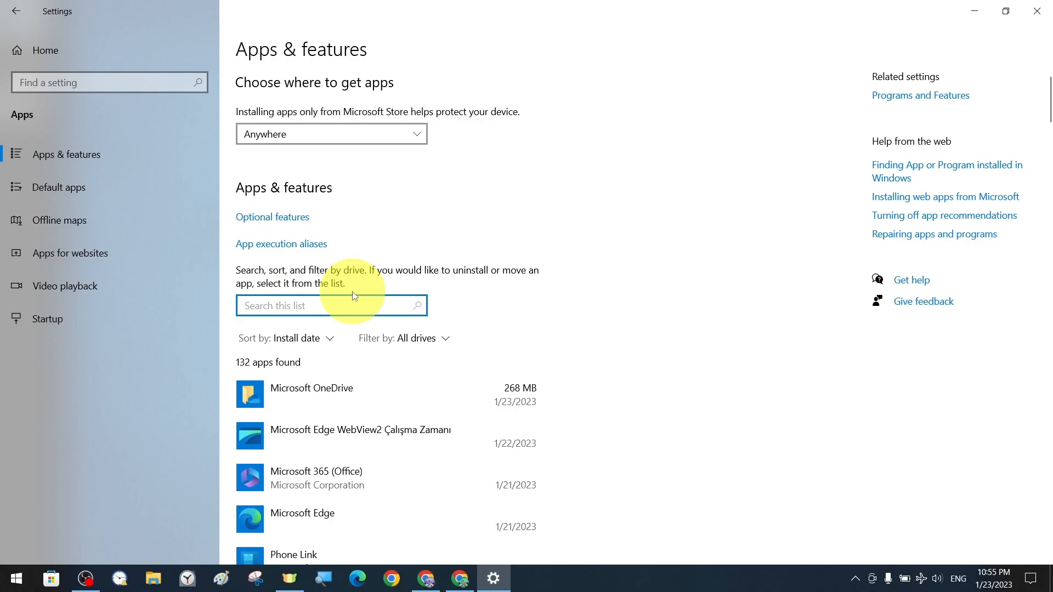
Step: Search the app list for 'Micr' and open Microsoft Photos advanced options
type("Microsoft Pho")
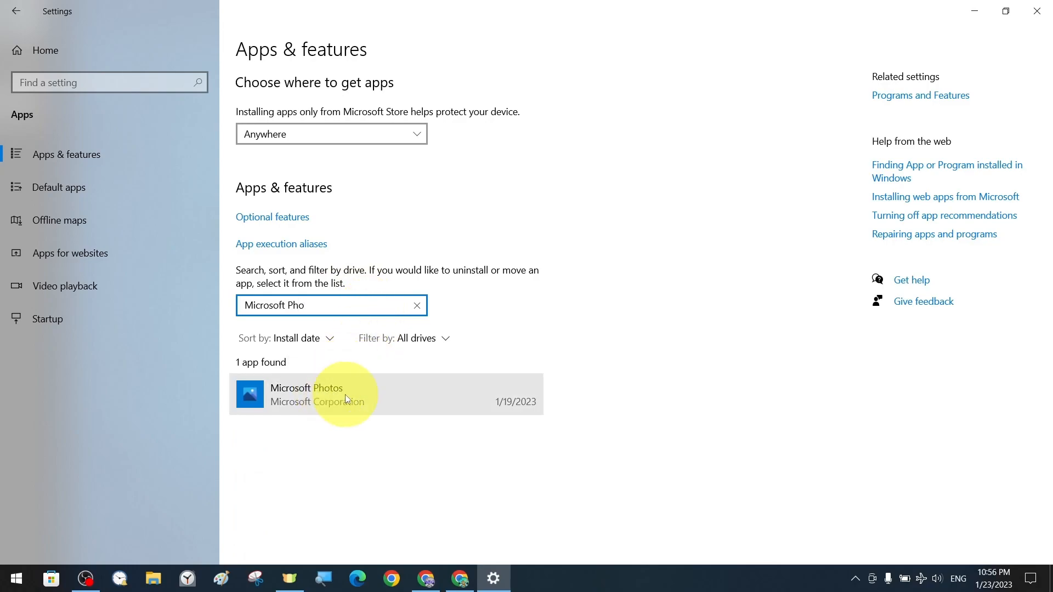
left_click(328, 395)
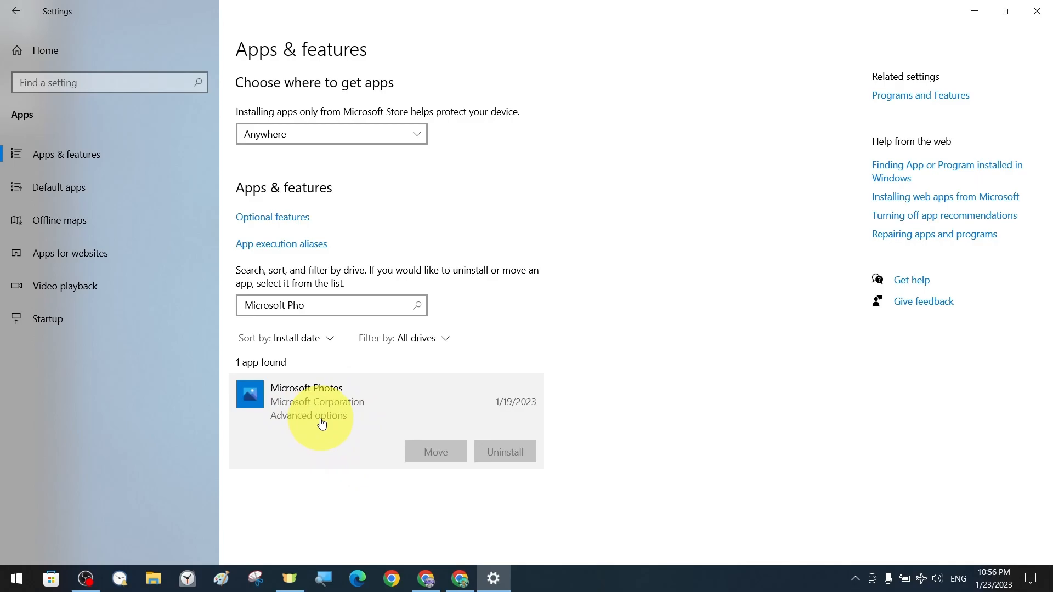
left_click(308, 416)
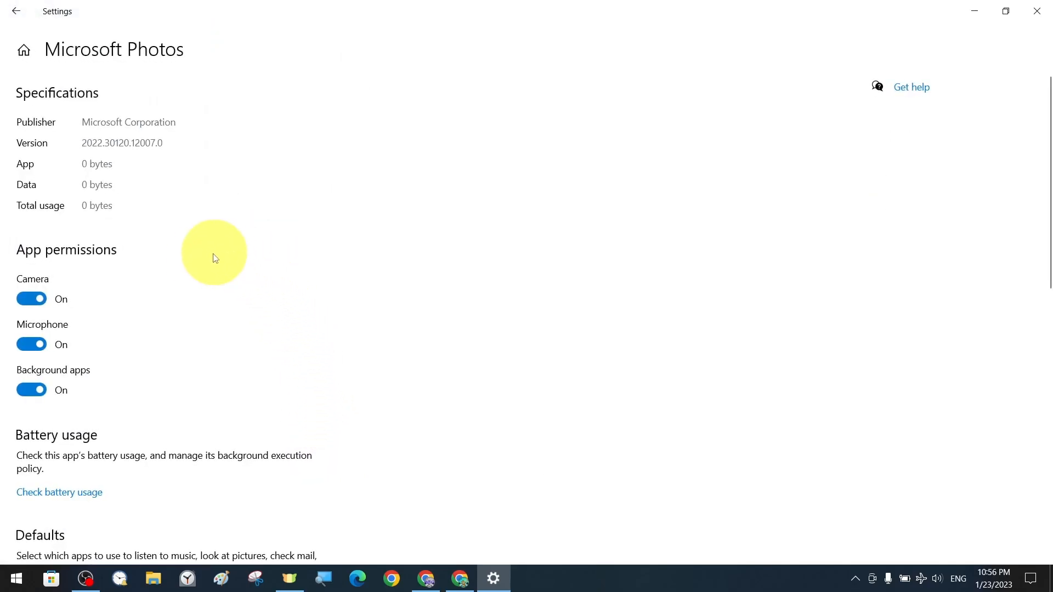
Step: Reset Microsoft Photos, confirming data deletion, then minimize Settings
scroll("down", 3)
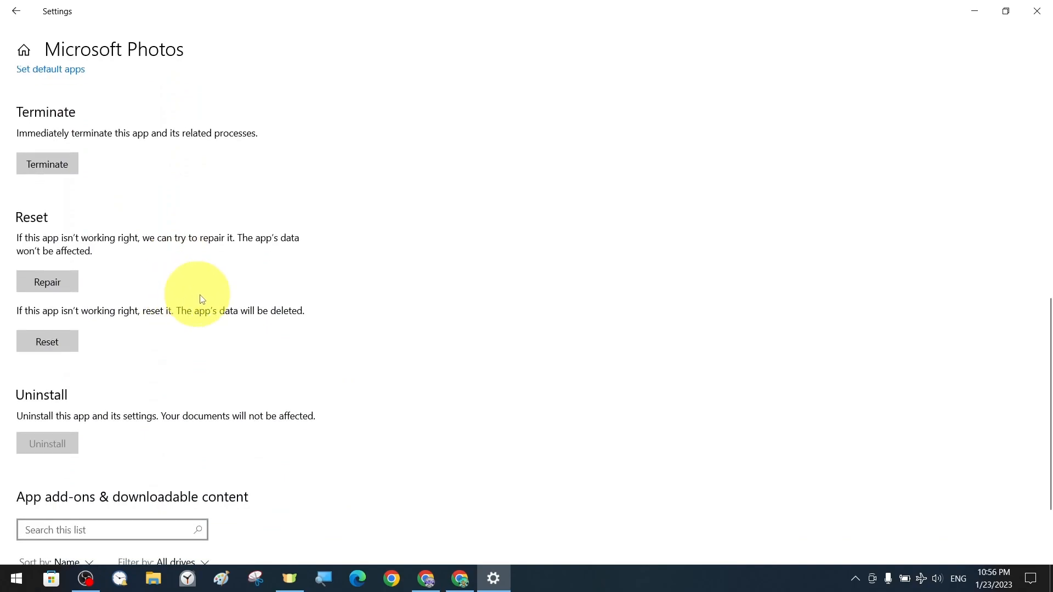
scroll("down", 3)
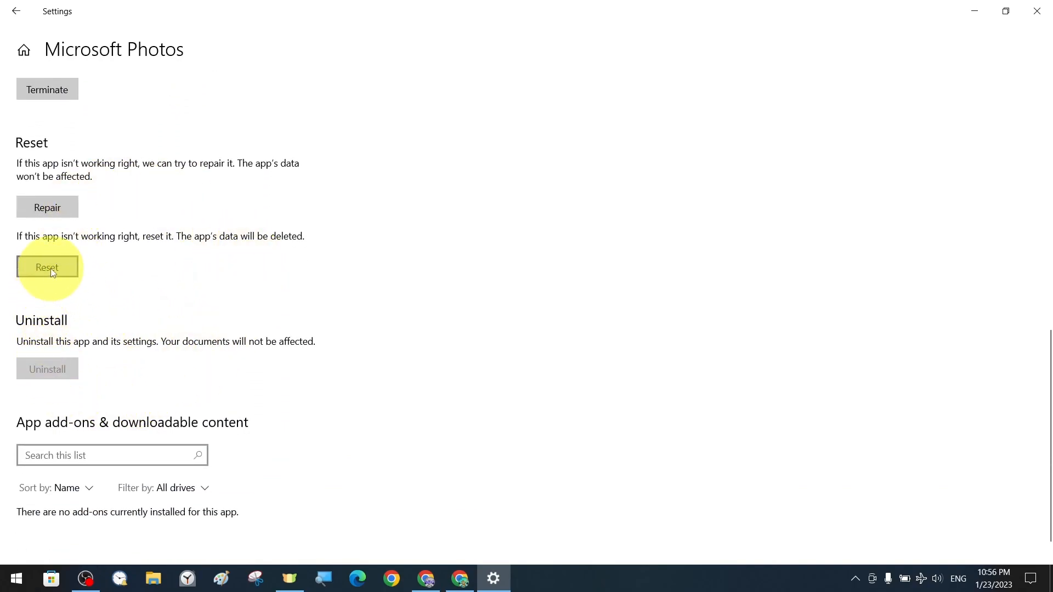
left_click(47, 267)
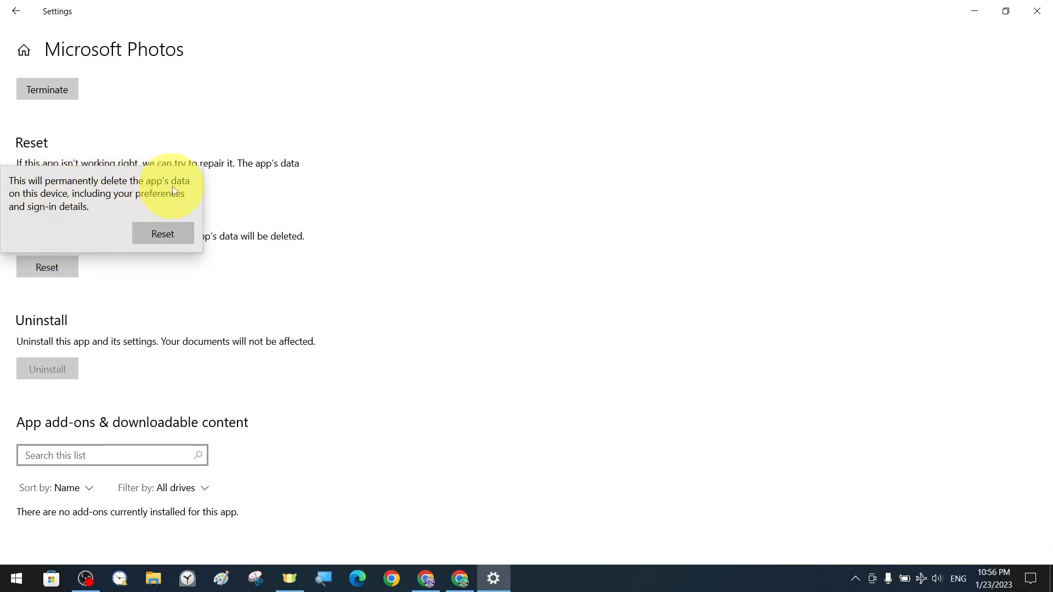
mouse_move(94, 235)
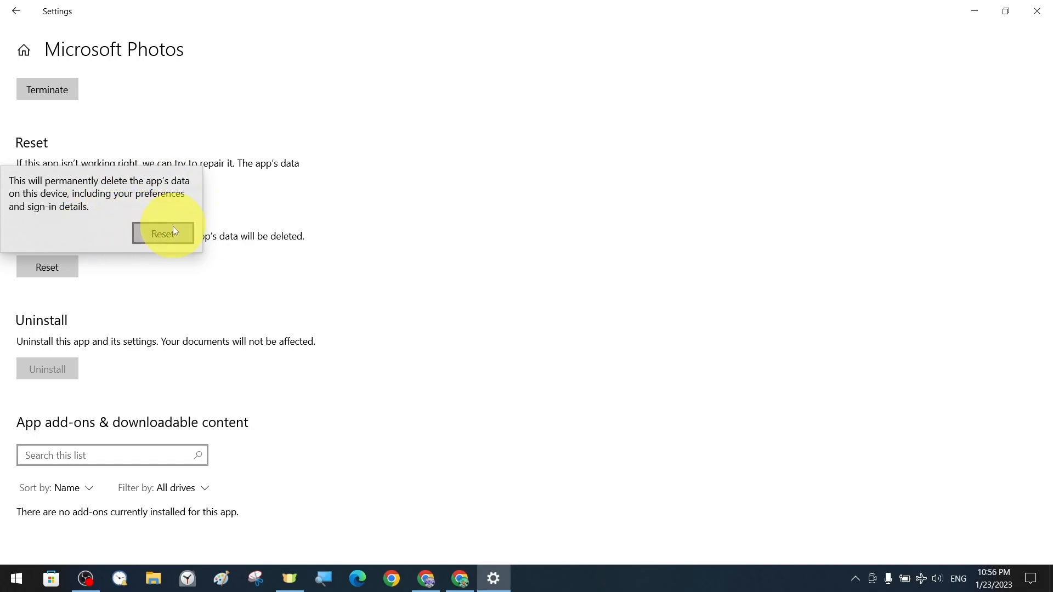
left_click(163, 234)
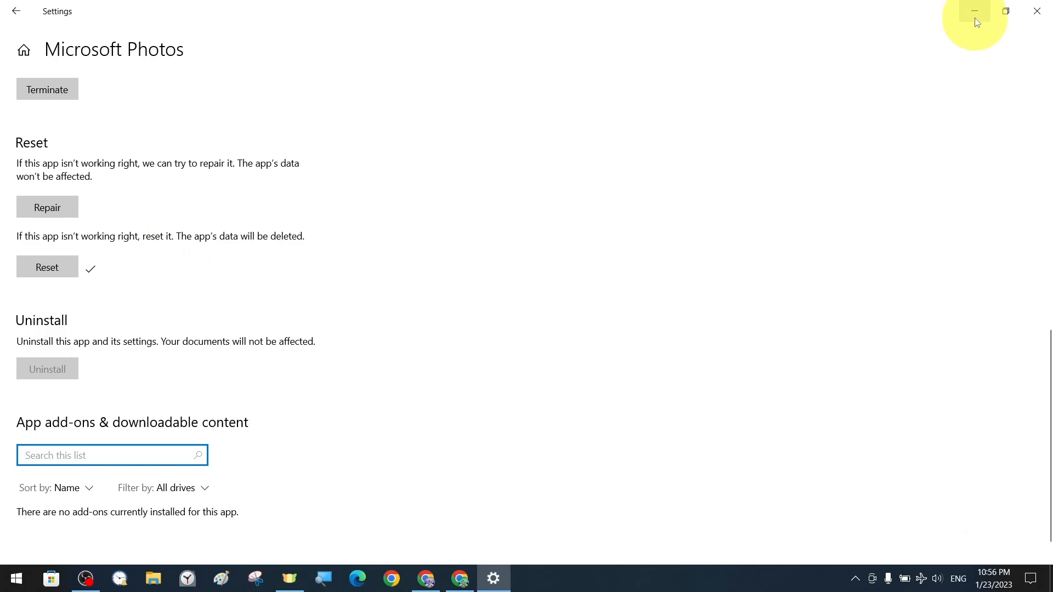
left_click(975, 10)
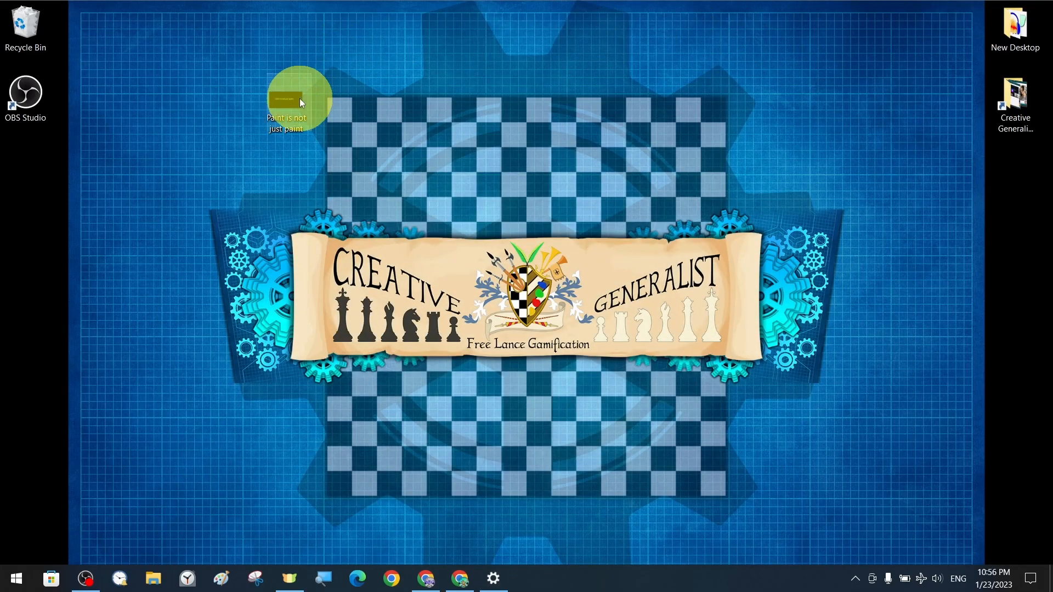